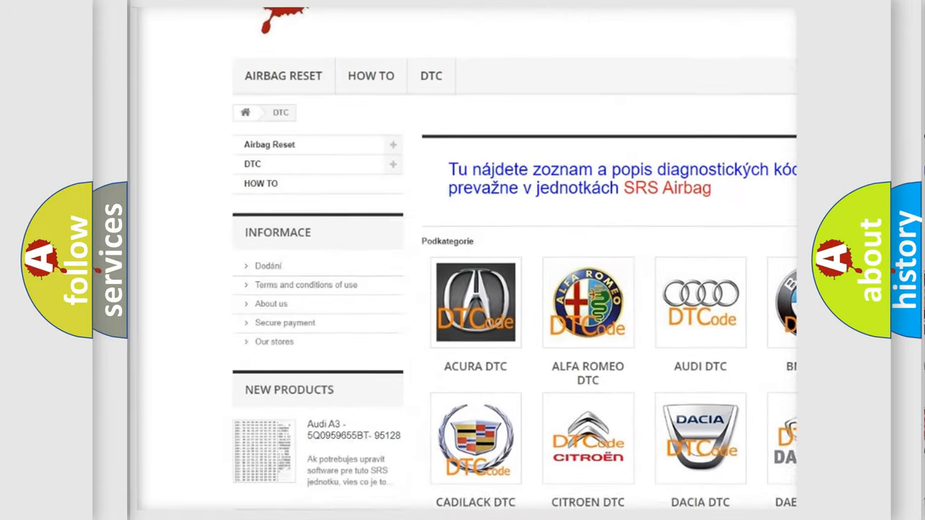
scroll("down", 3)
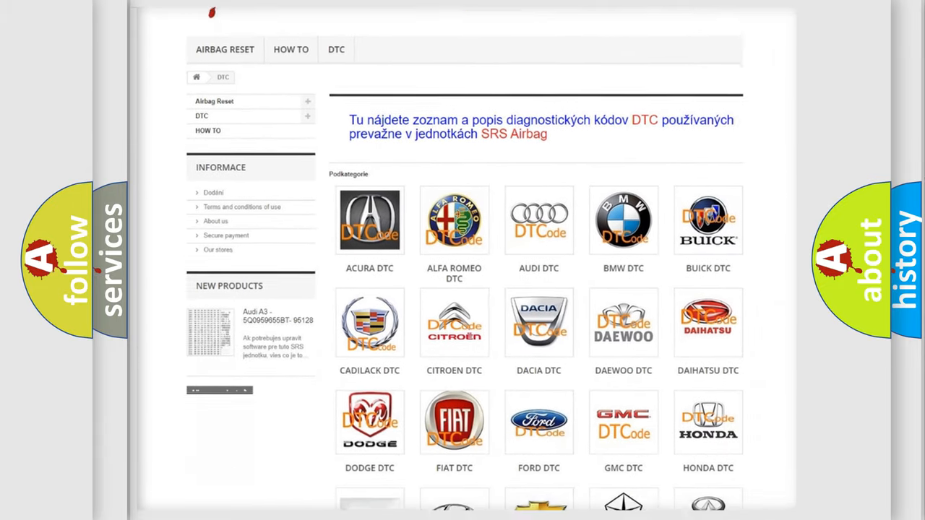
scroll("down", 3)
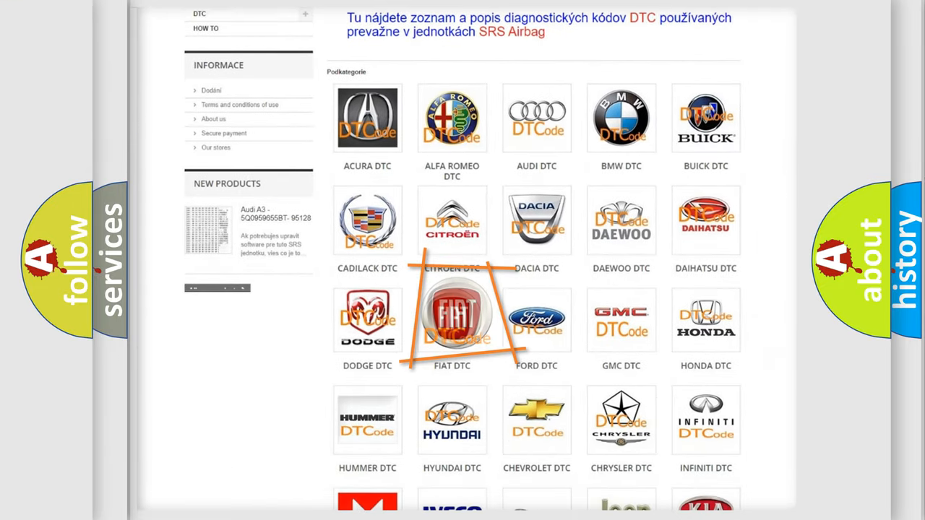